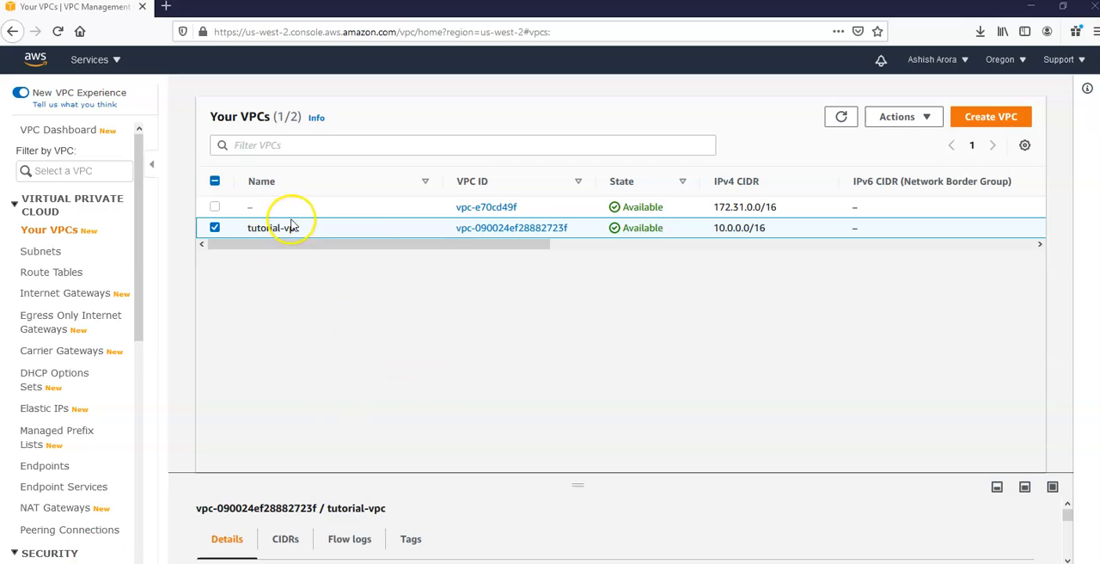
Show tutorial-vpc's details and then the subnet list with Tutorial Public and Tutorial Private 1.
click(512, 227)
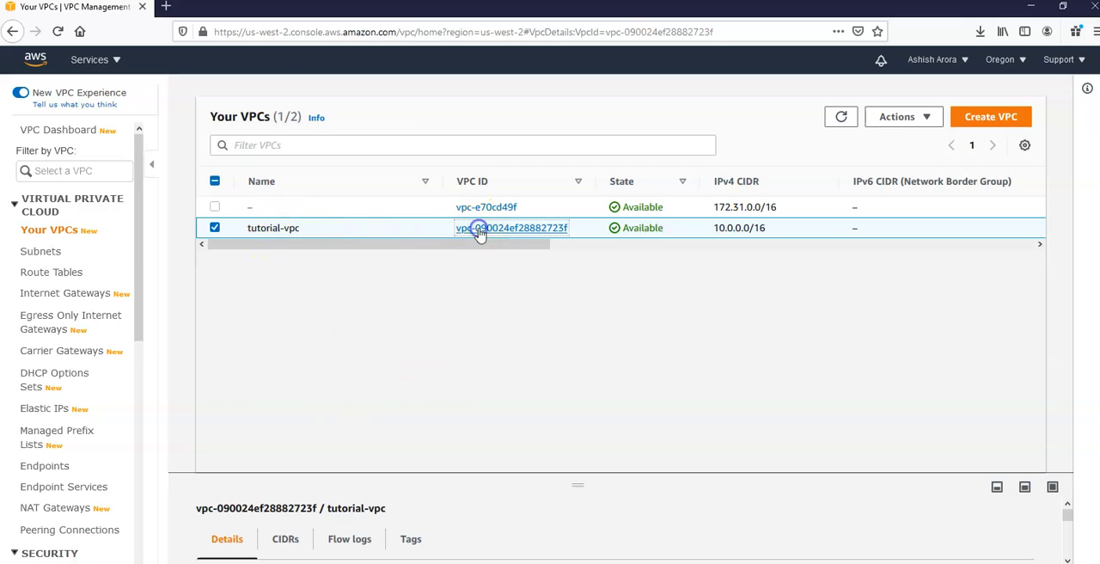
click(512, 227)
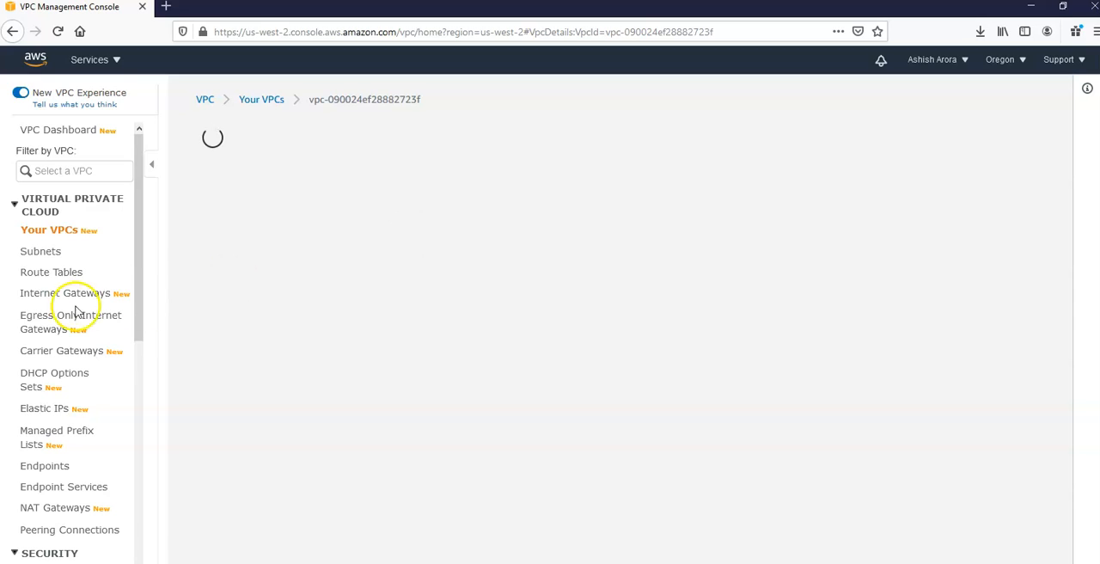
click(42, 251)
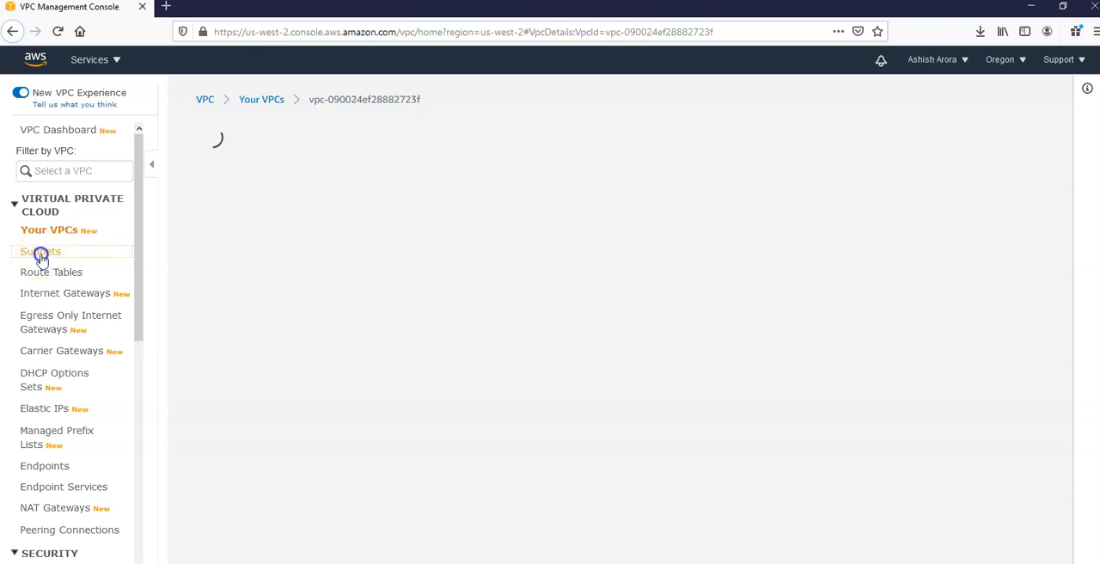
click(41, 251)
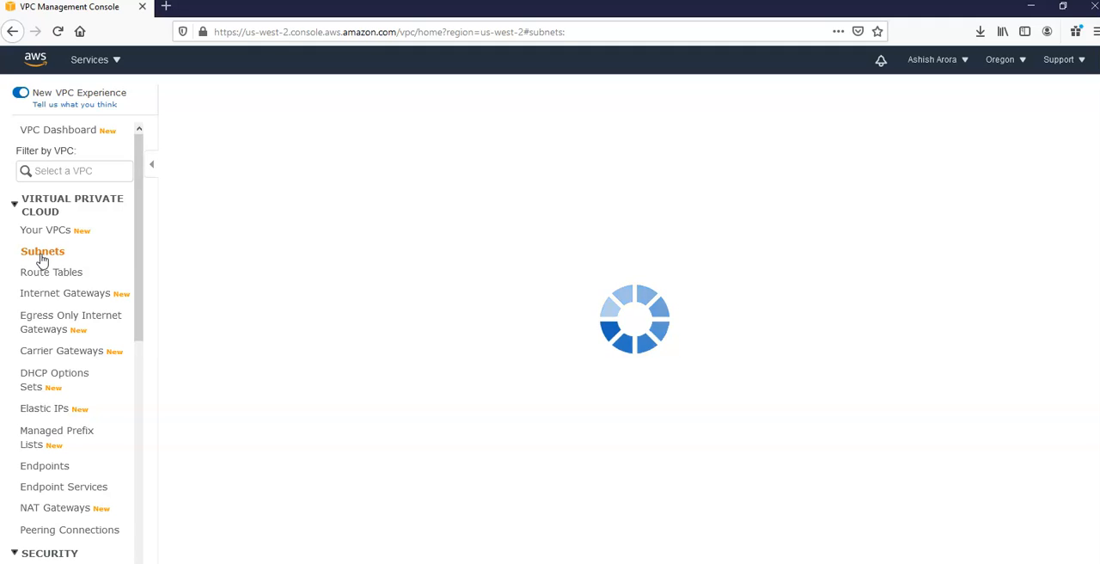
click(41, 251)
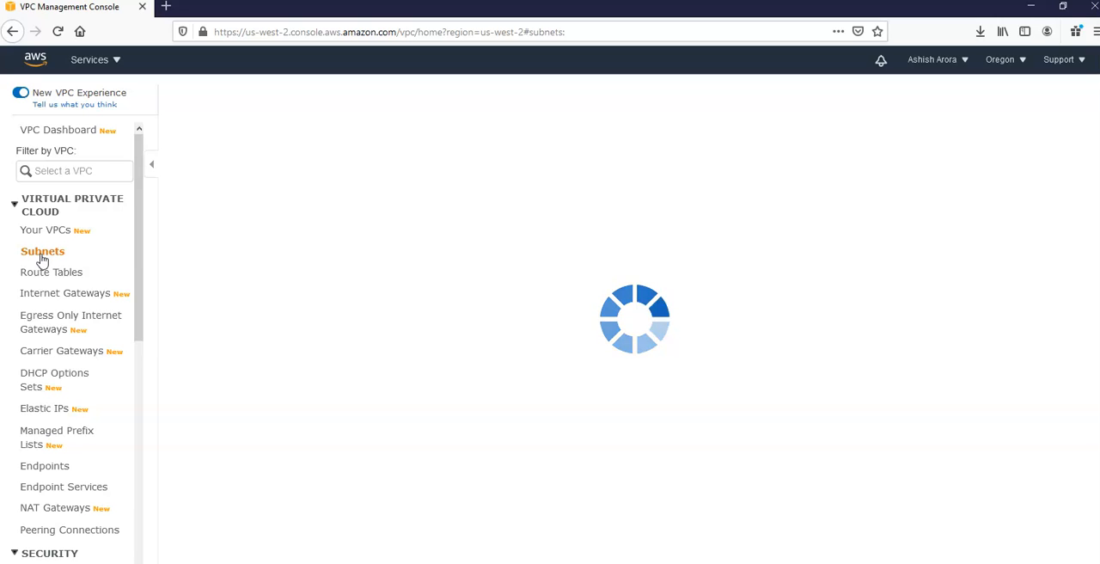
click(41, 251)
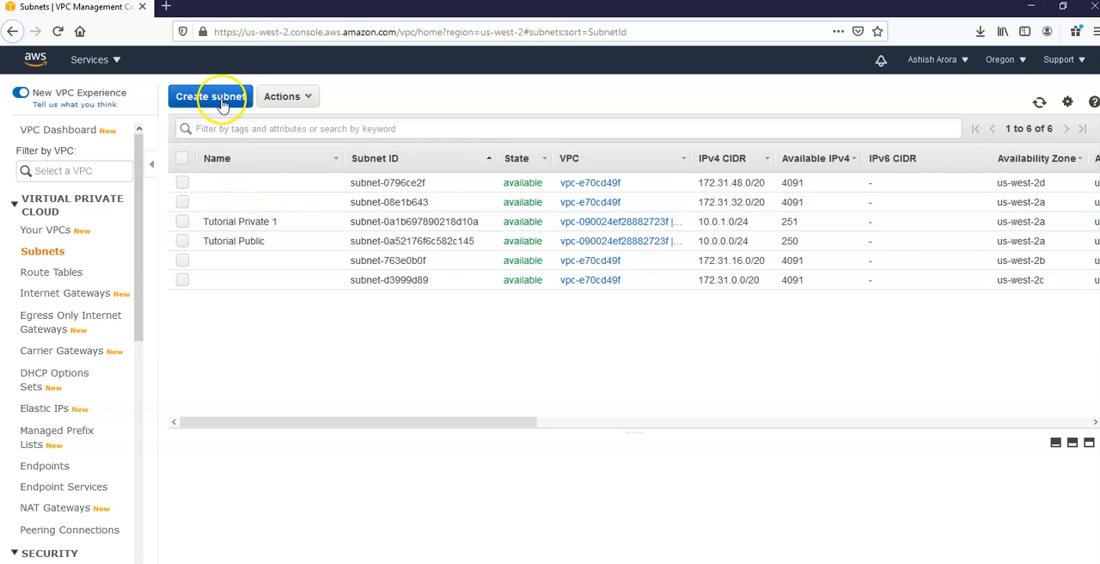
Start a new subnet and name it 'Tutorial private 2'.
click(210, 97)
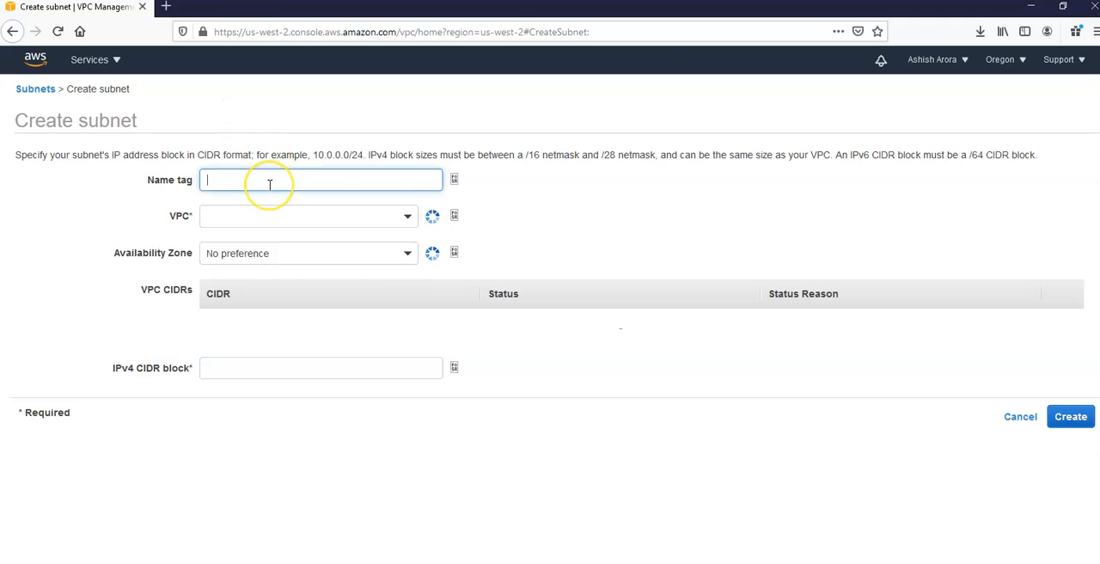
text(t)
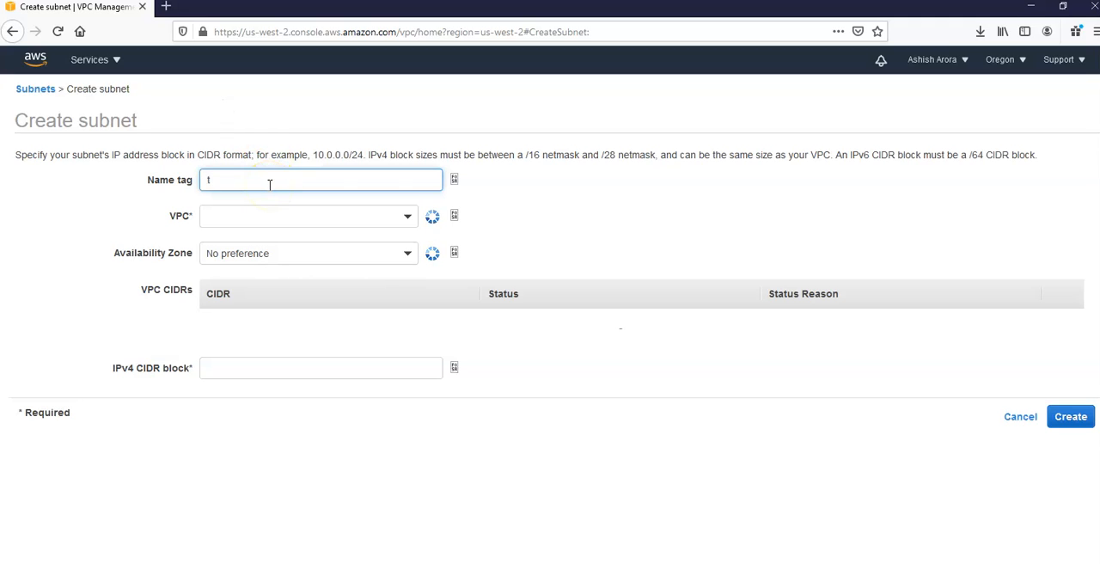
text(UTORIA)
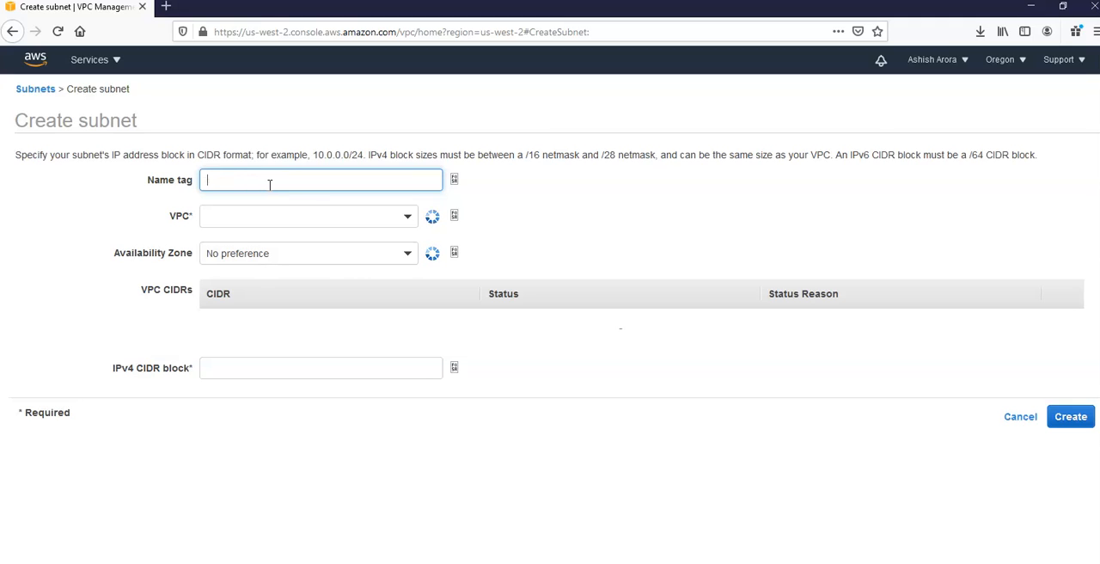
text(Tut)
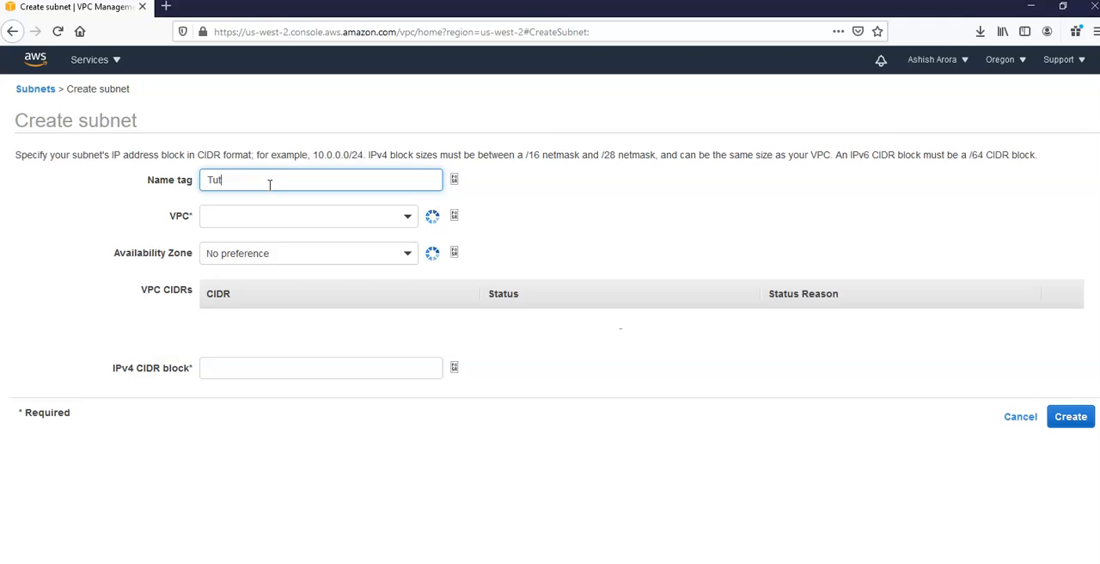
text(orial)
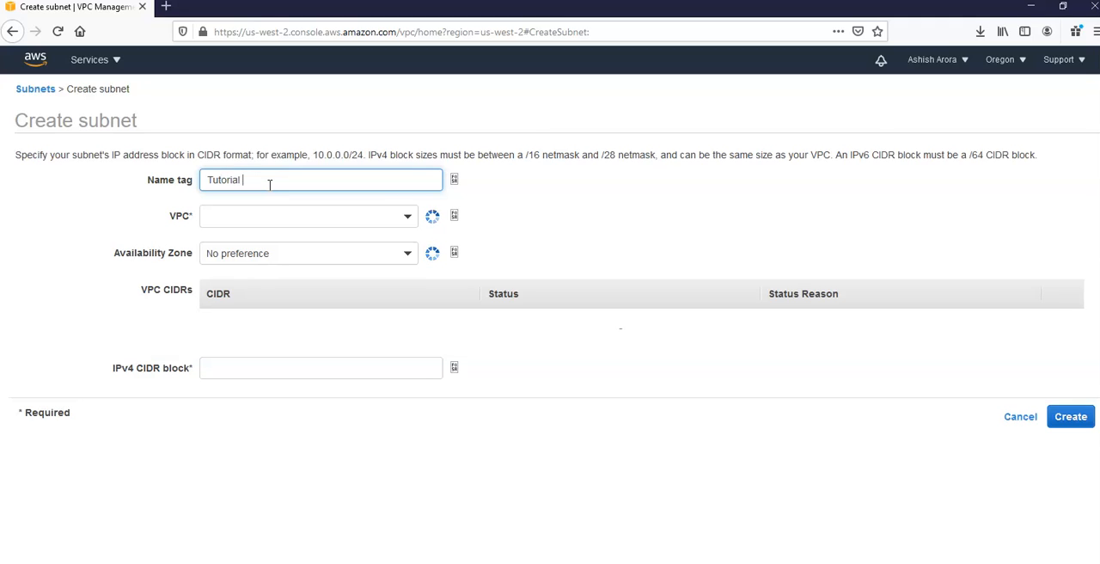
text(privat)
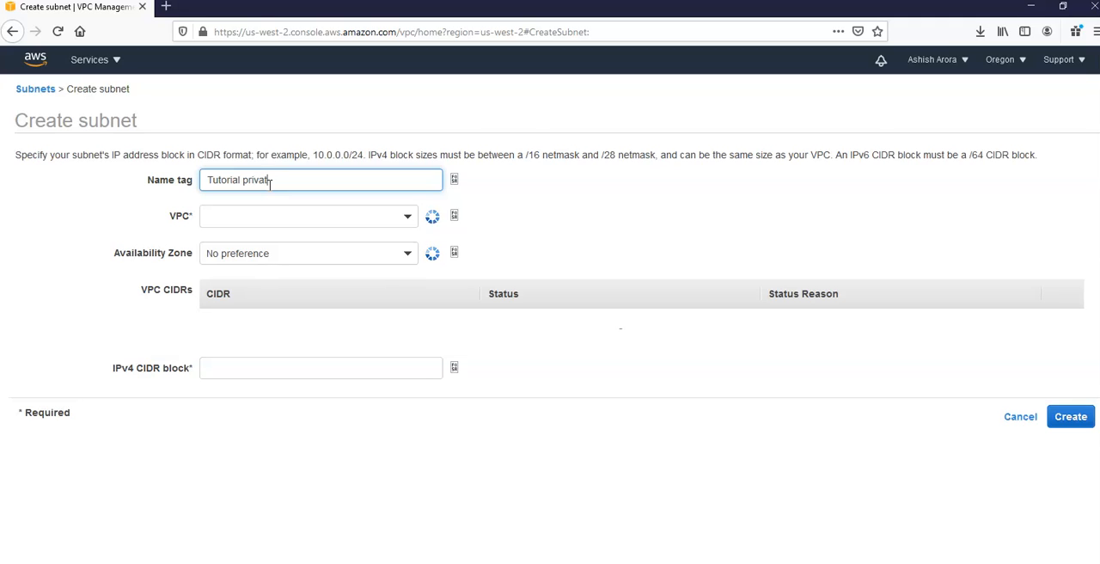
text(2)
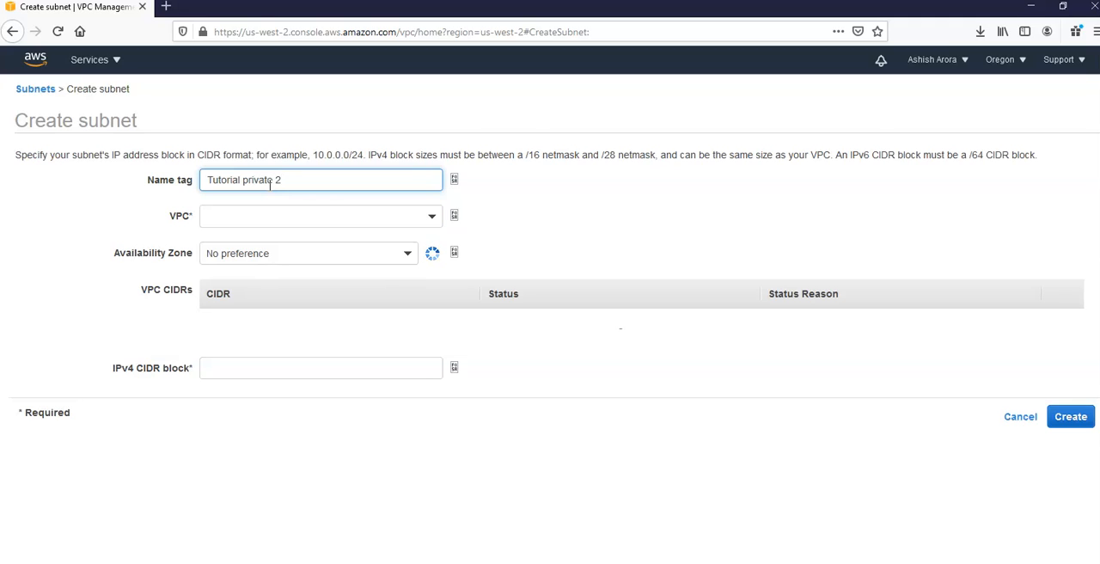
Place the new subnet in tutorial-vpc and availability zone us-west-2b.
click(320, 216)
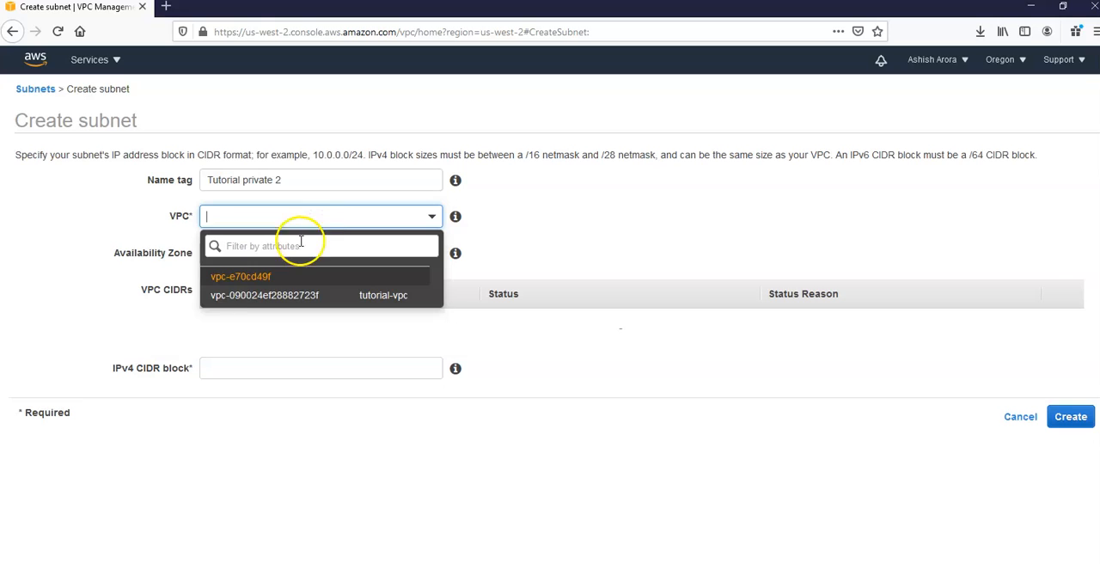
click(265, 296)
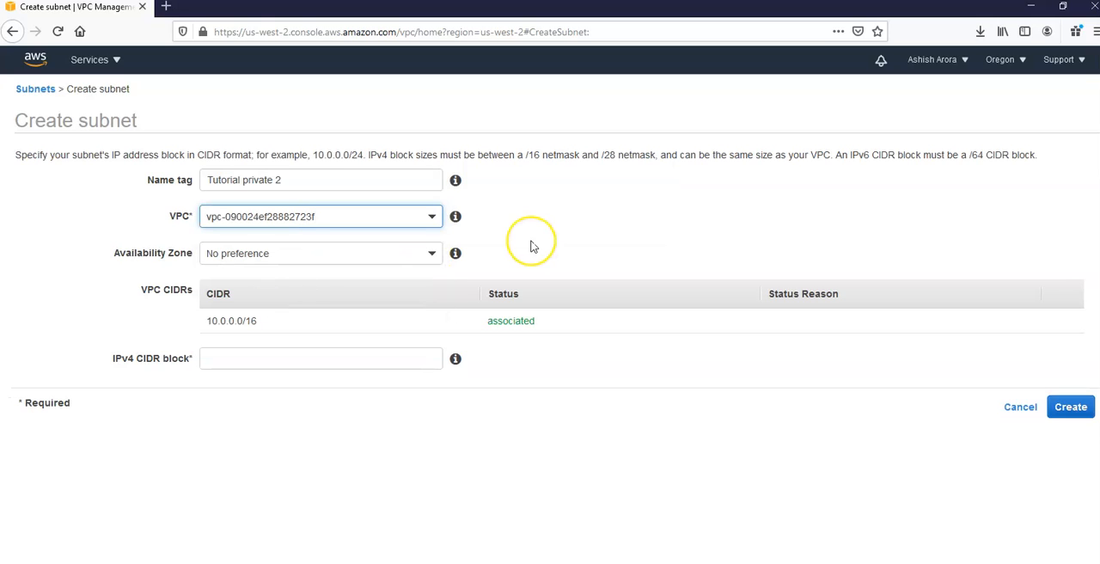
click(320, 253)
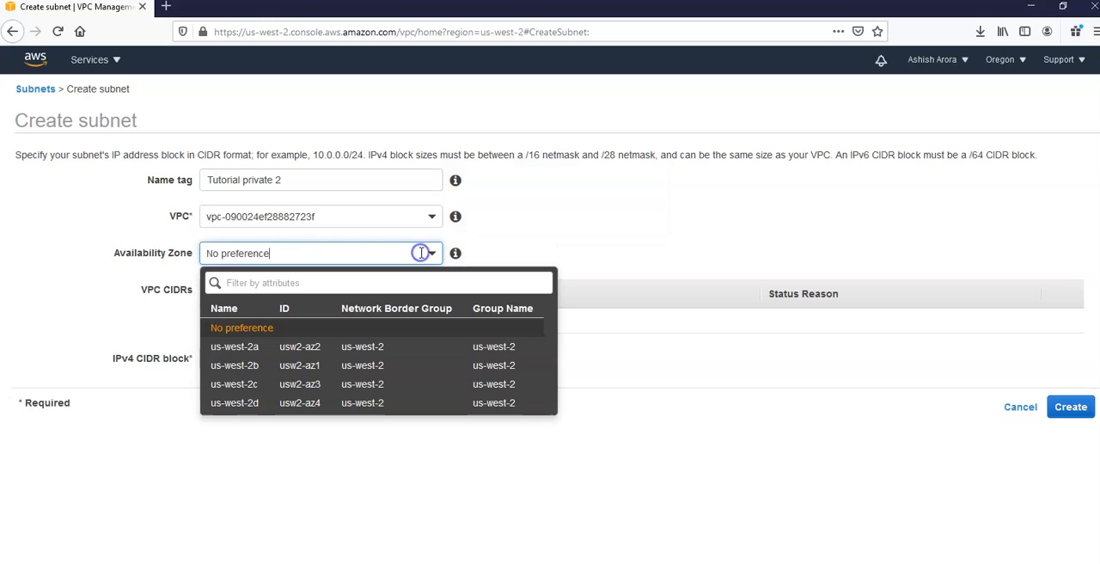
click(234, 364)
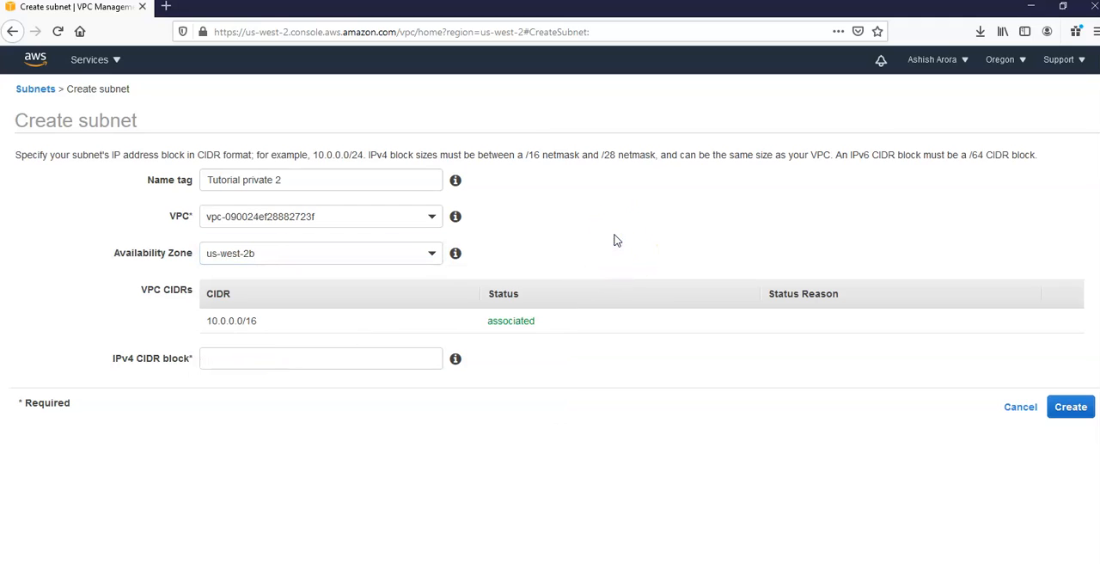
mouse_move(456, 361)
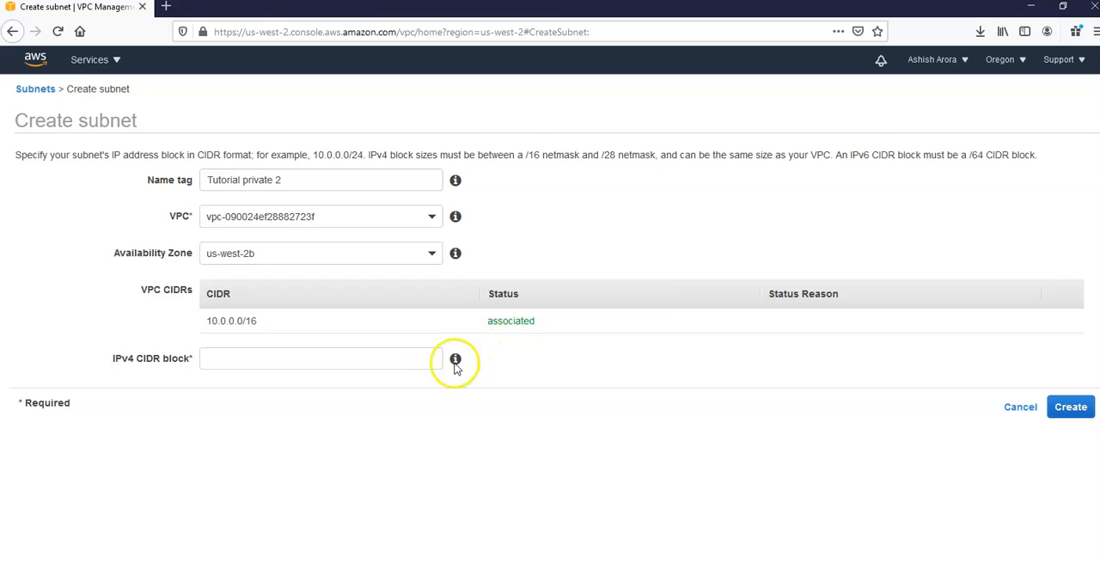
Give the subnet IPv4 CIDR block 10.0.2.0/24 and create it.
click(320, 358)
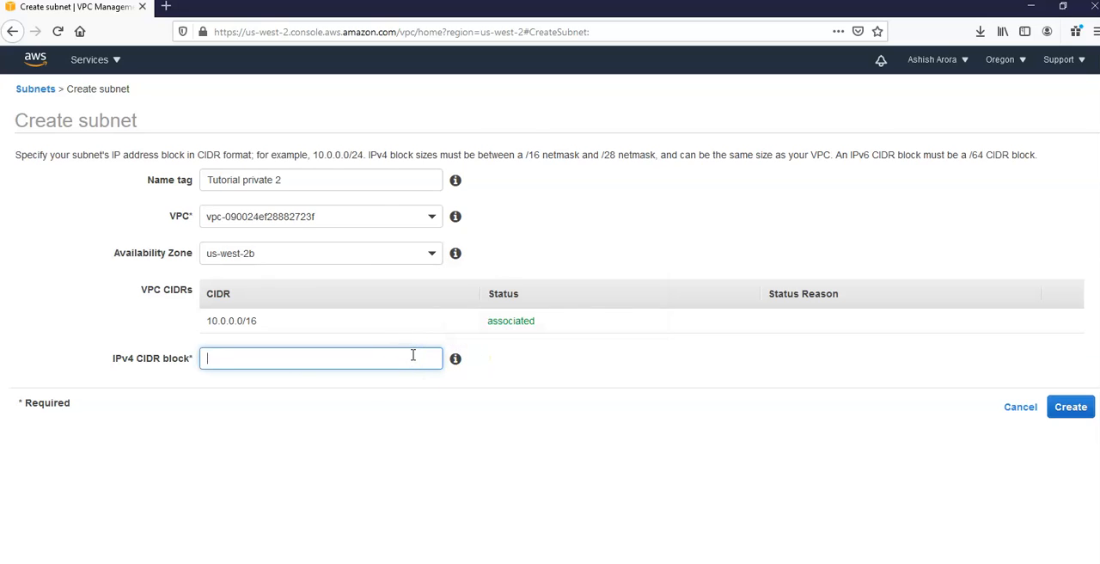
text(10.0.2)
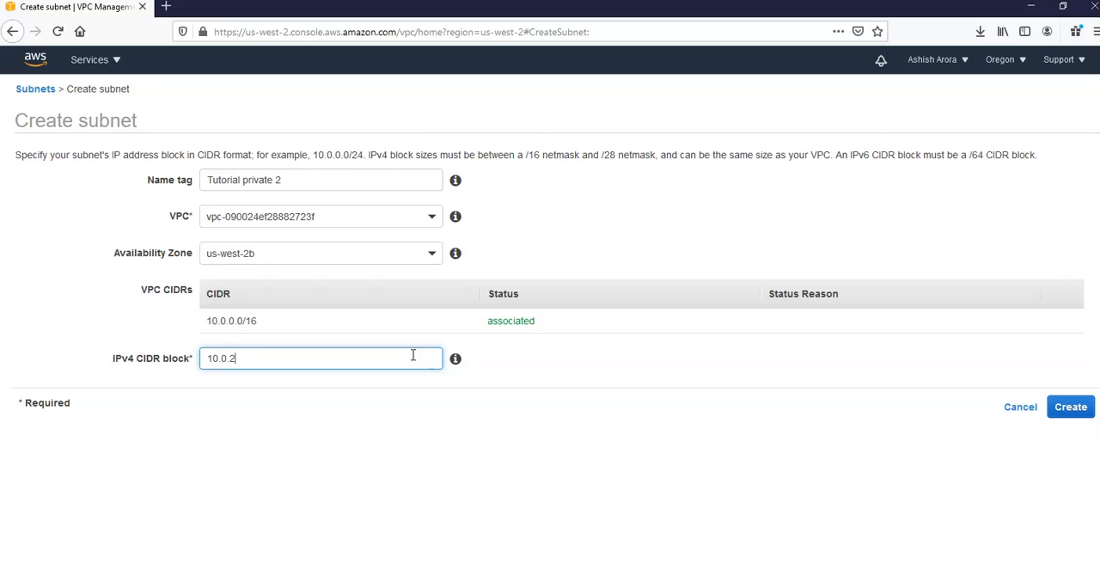
text(0)
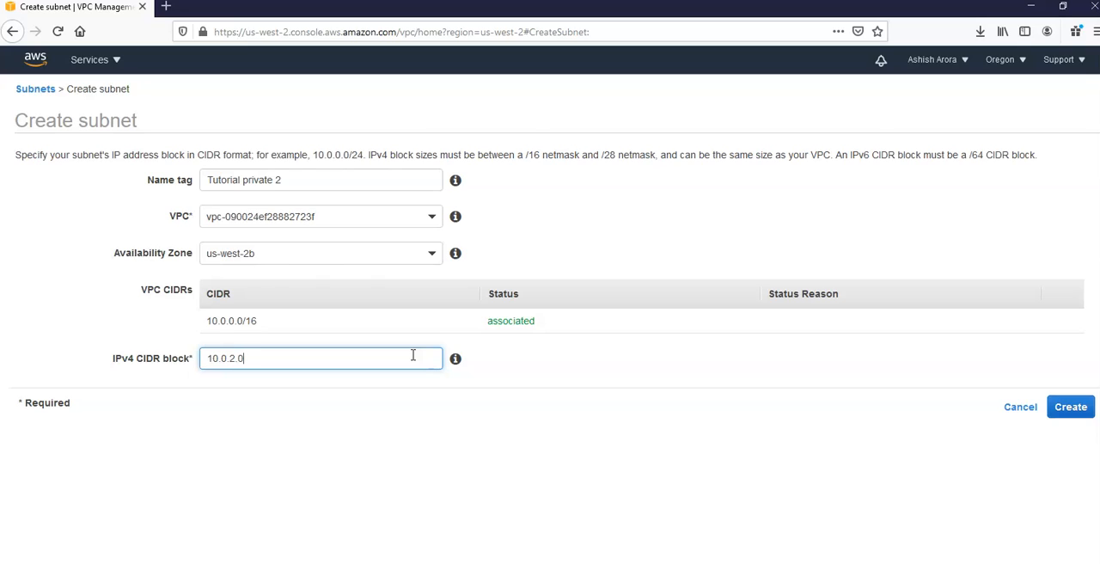
text(/2)
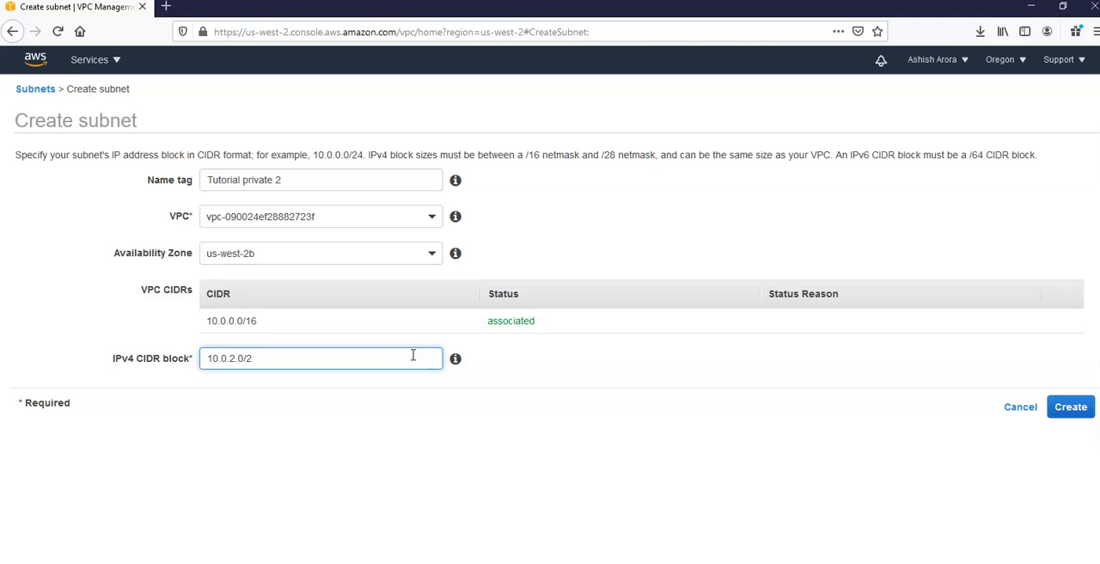
click(1069, 405)
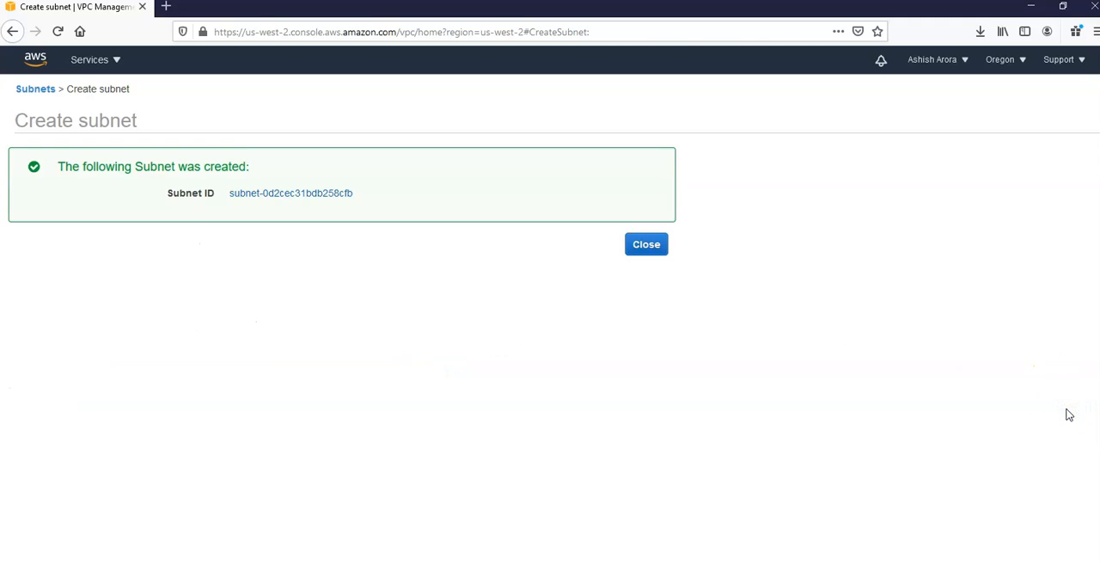
Dismiss the creation confirmation to return to the subnet list showing Tutorial private 2.
click(646, 244)
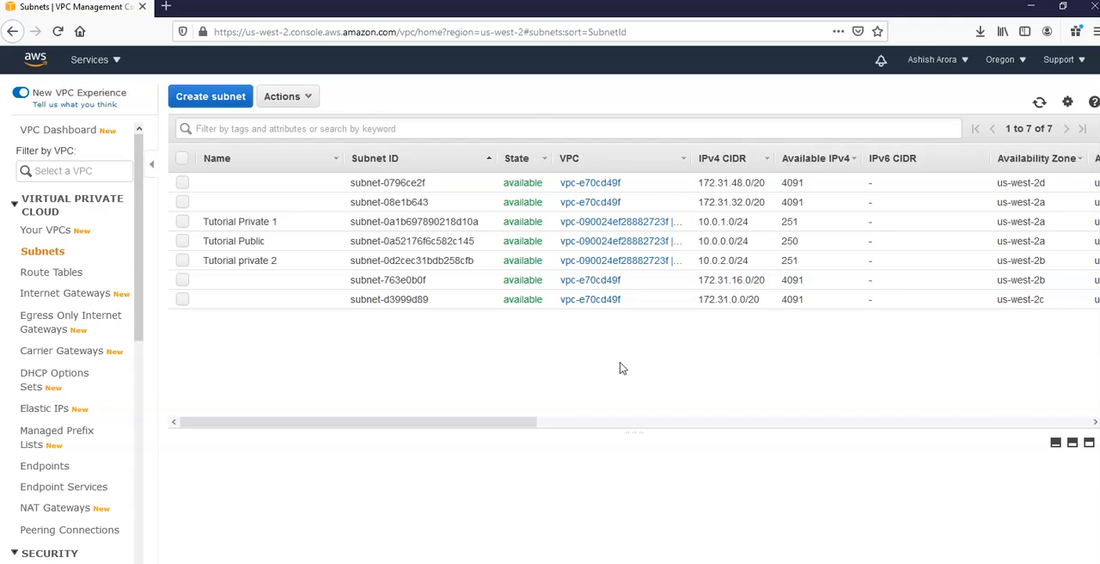
mouse_move(382, 428)
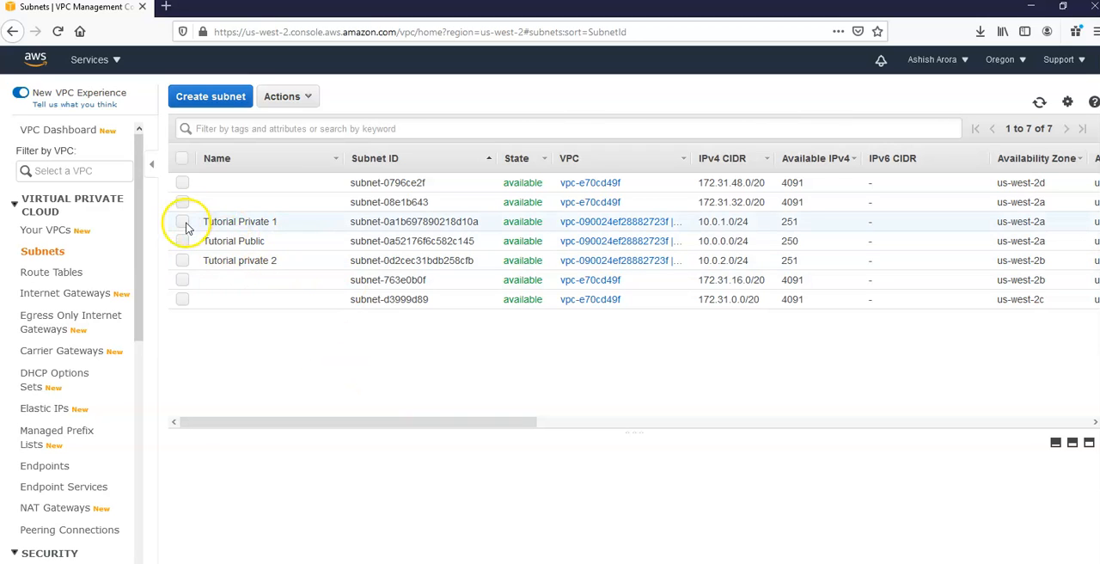
View Tutorial Private 1's route table rtb-0136c1d106868436a and its details, then return to the subnets.
click(182, 220)
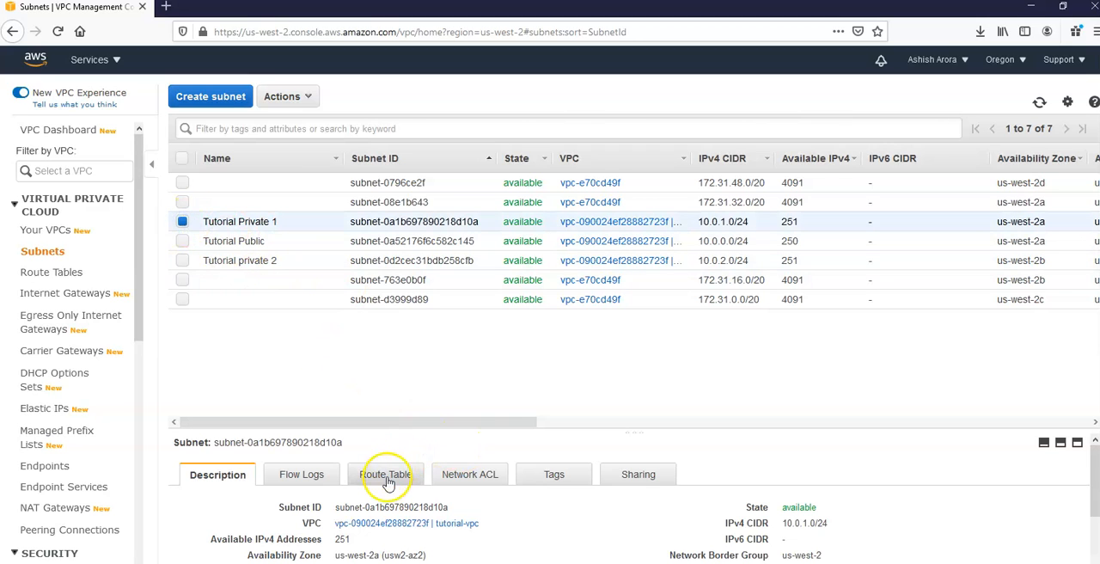
click(385, 474)
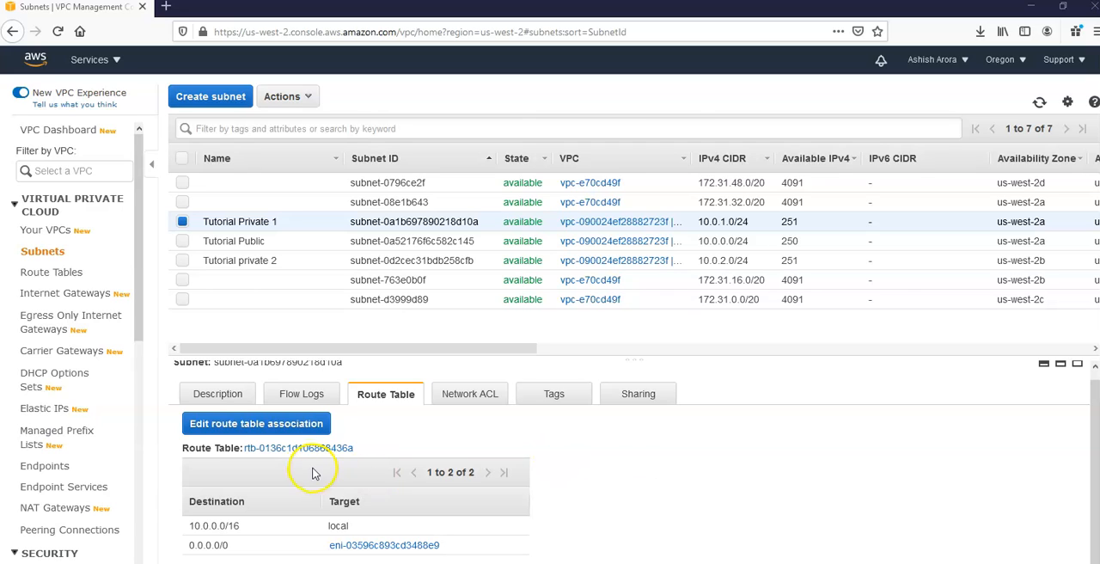
mouse_move(306, 457)
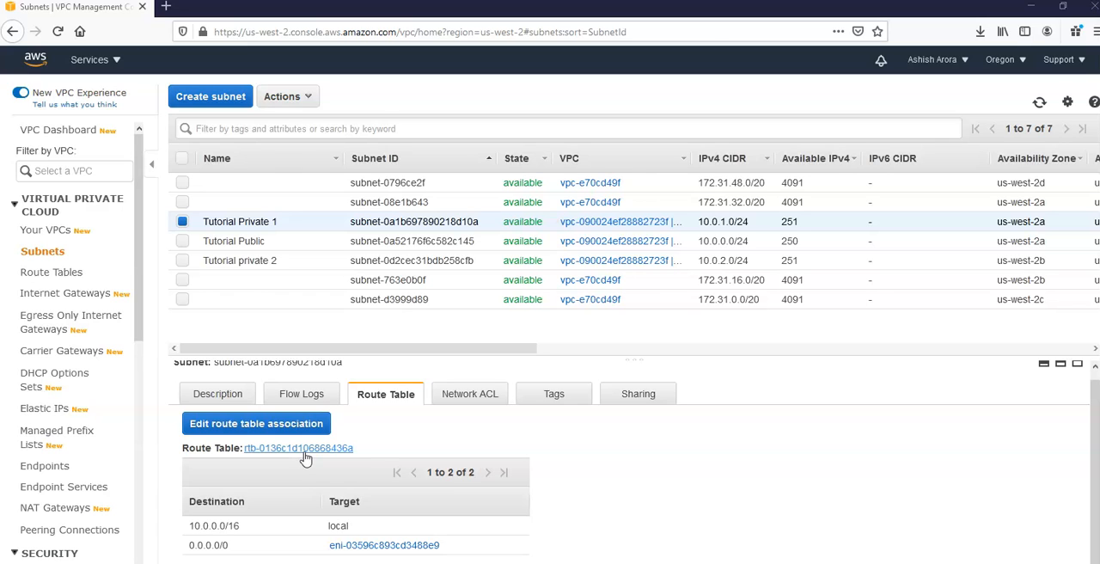
click(299, 447)
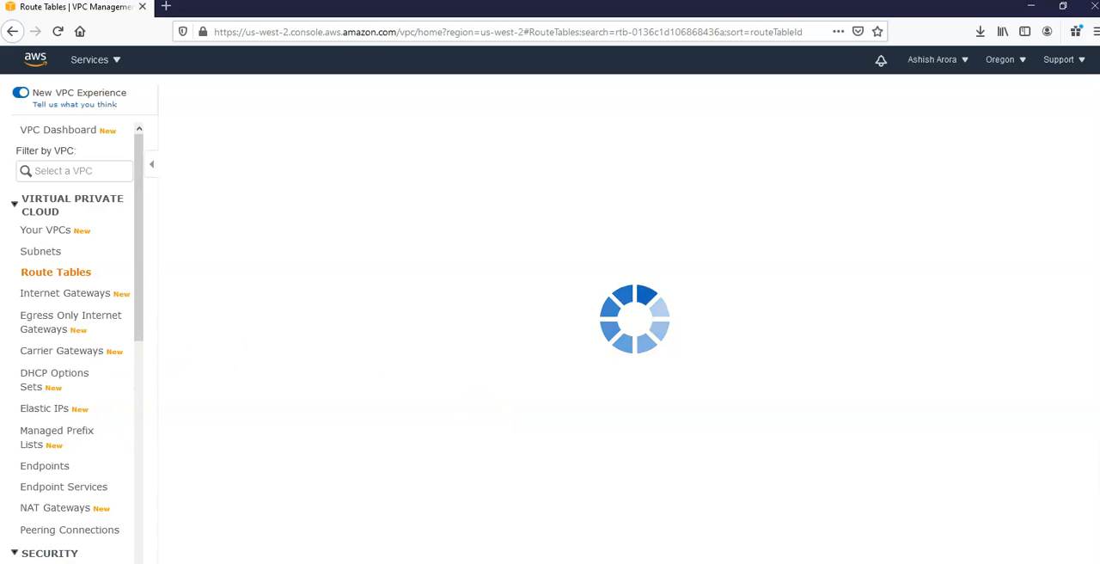
click(41, 251)
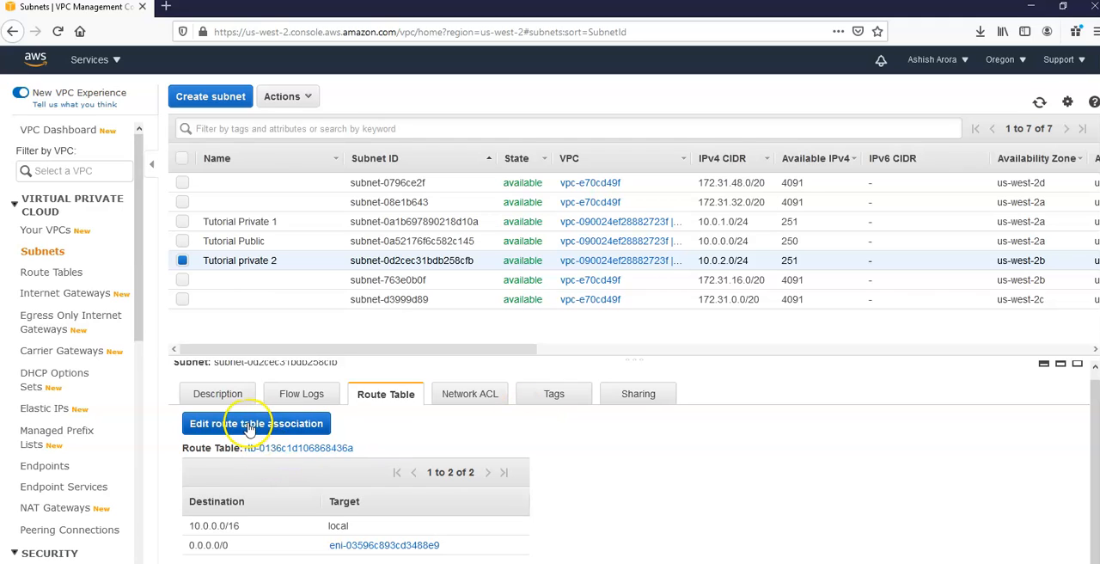
Select only Tutorial Private 1 and highlight its route table ID rtb-0136c1d106868436a for copying.
click(182, 220)
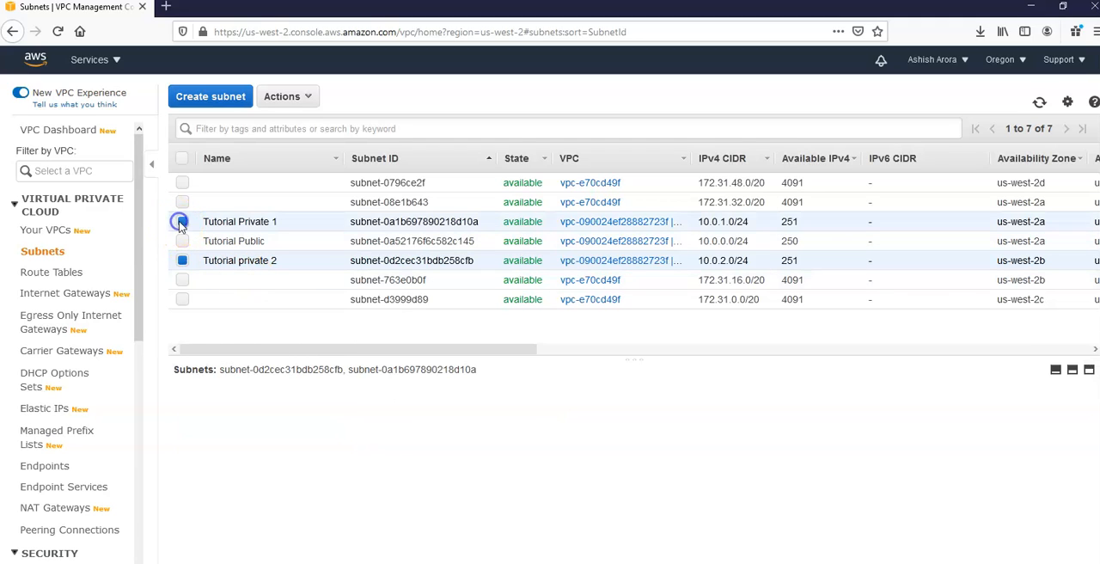
click(182, 220)
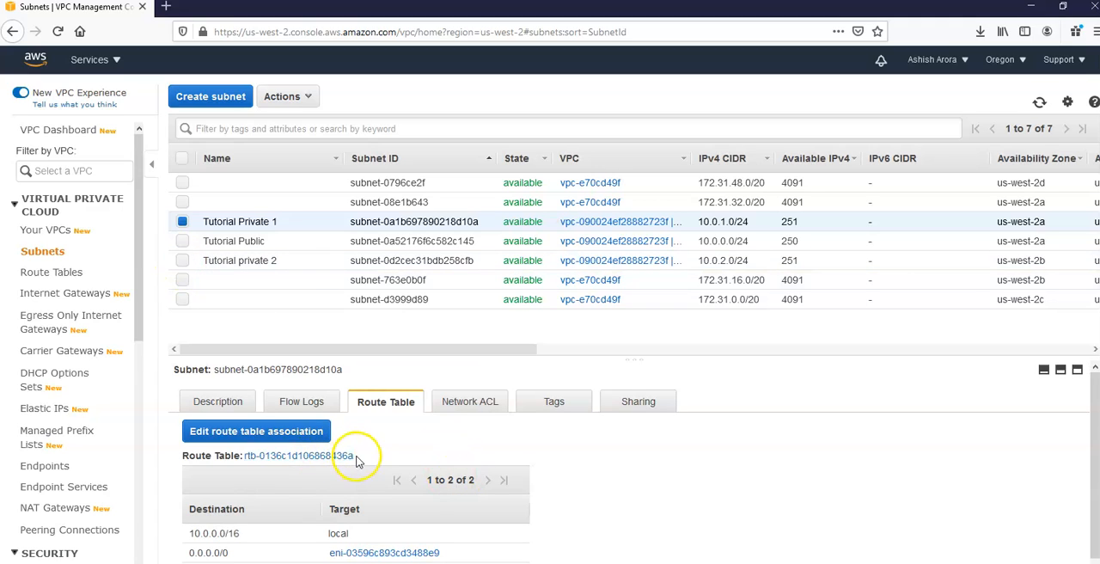
double_click(299, 456)
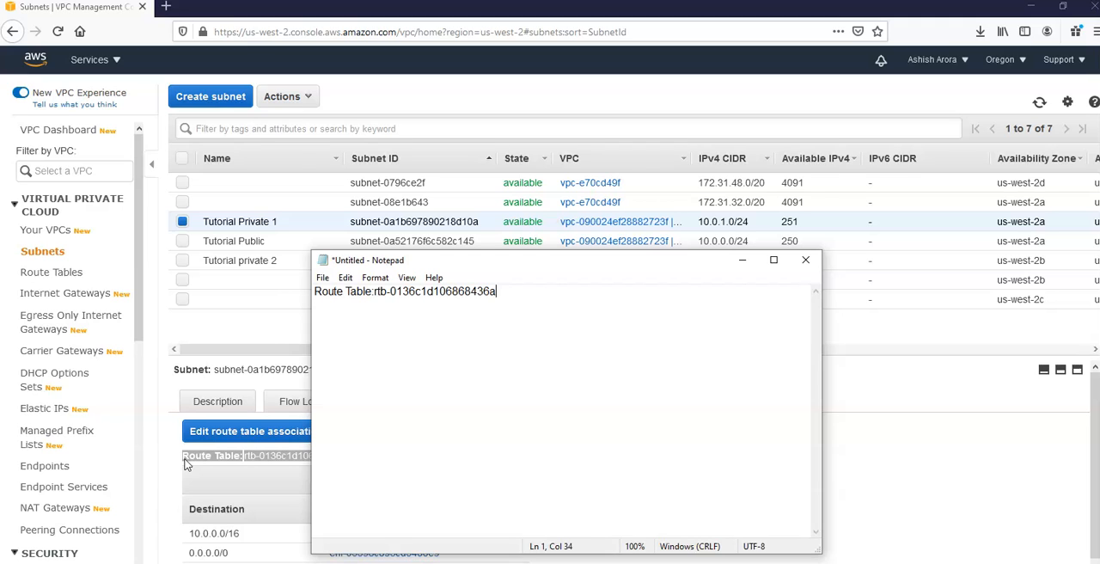
Show Tutorial private 2's route table beside the Notepad note holding rtb-0136c1d106868436a.
click(805, 260)
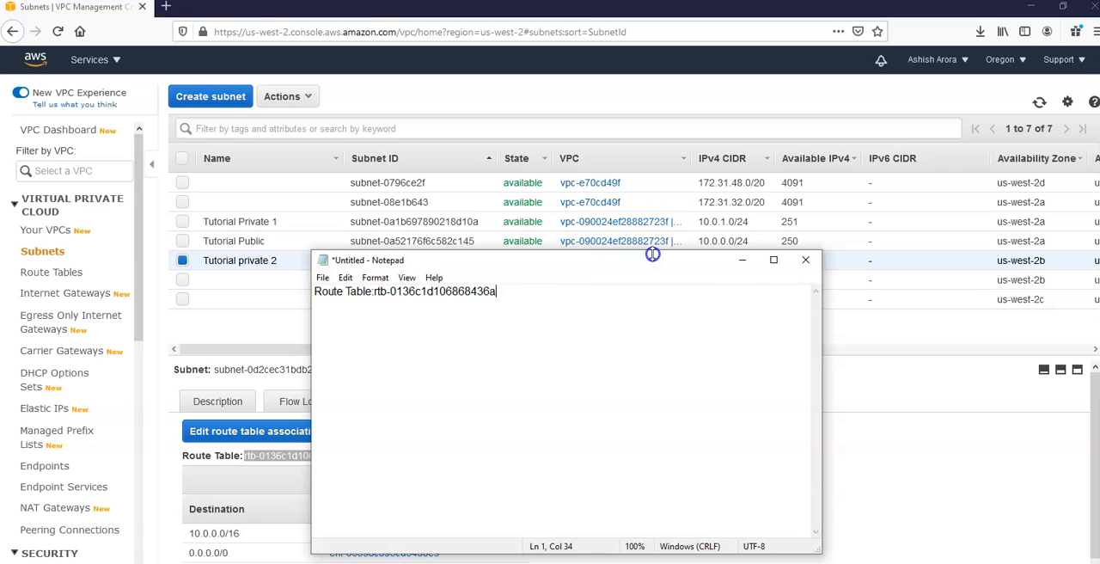
drag(653, 255, 707, 266)
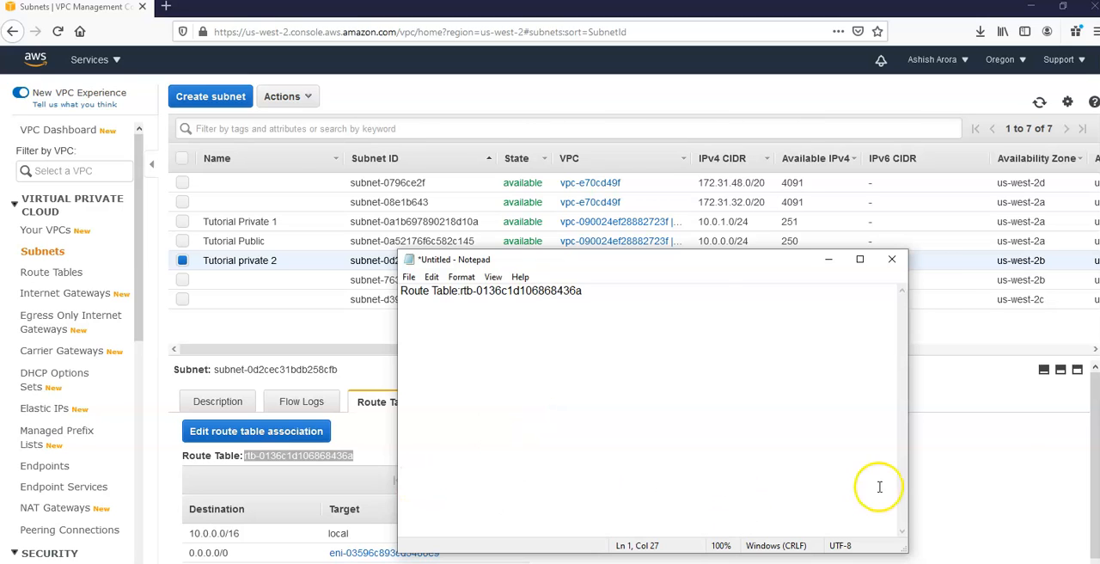
click(256, 430)
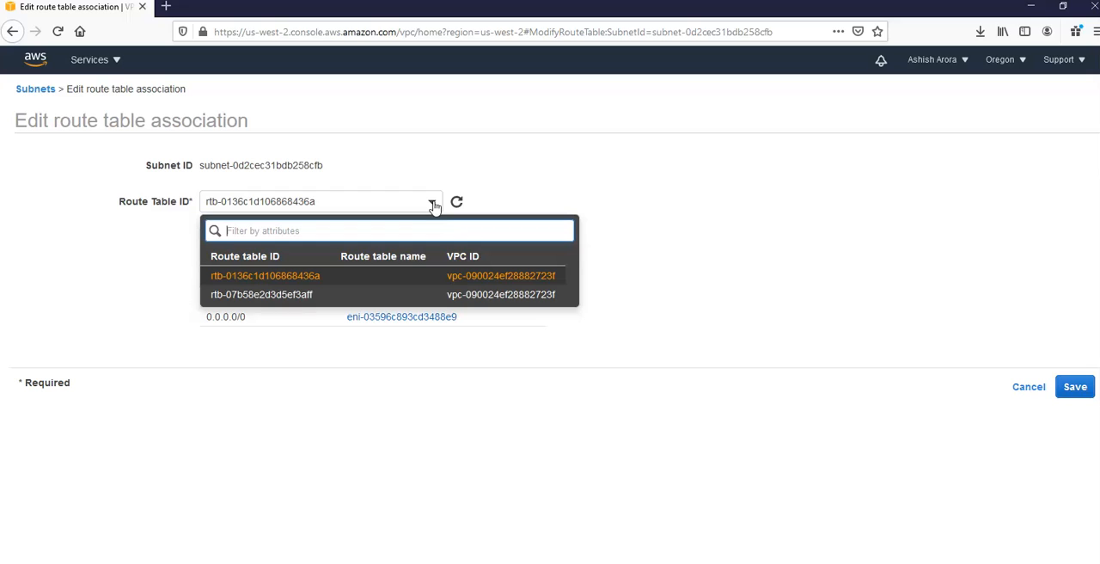
mouse_move(668, 268)
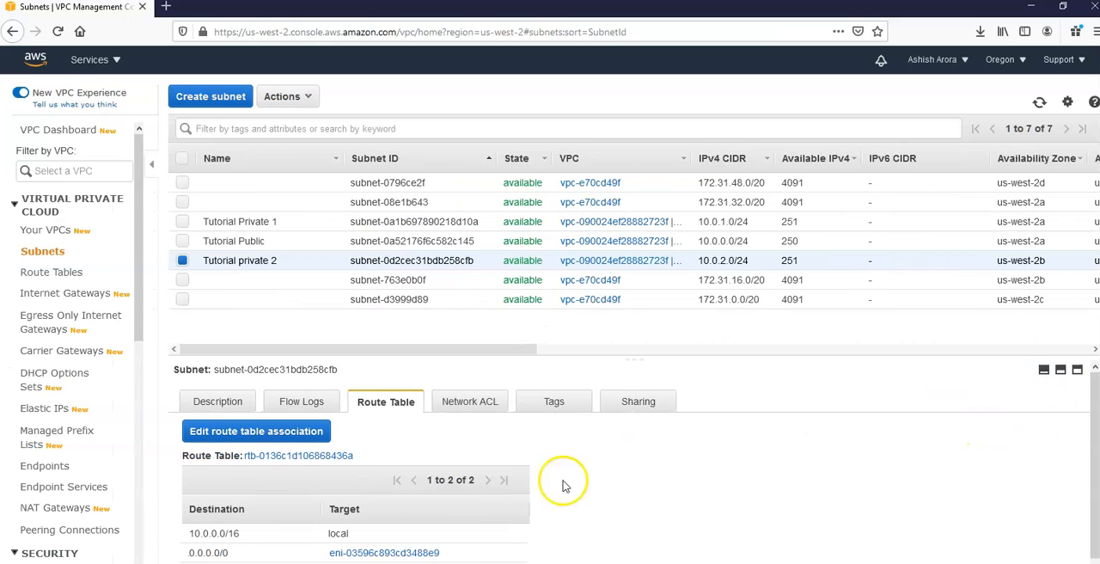
mouse_move(507, 499)
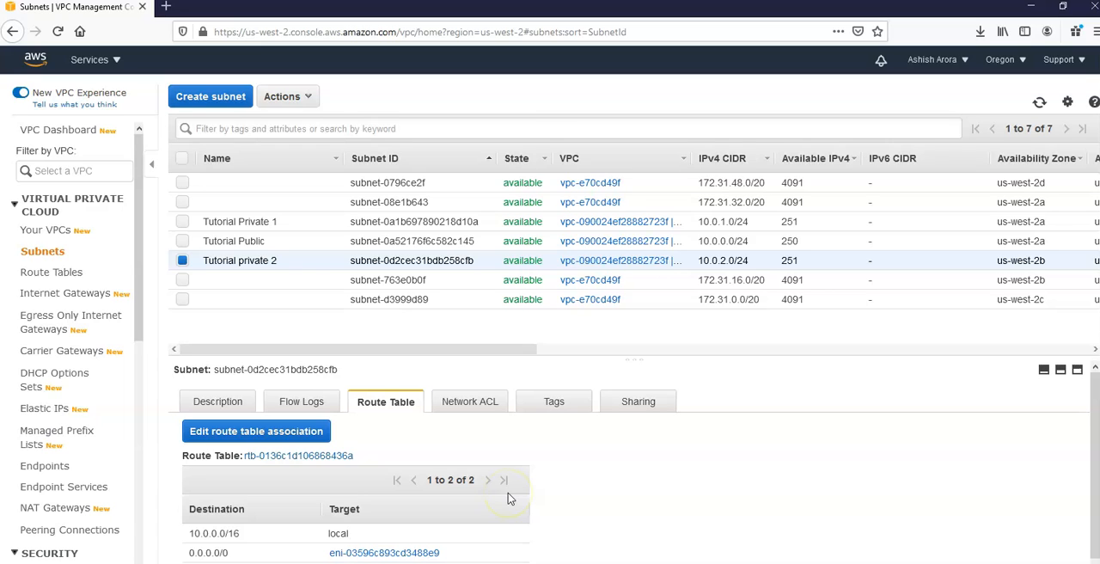